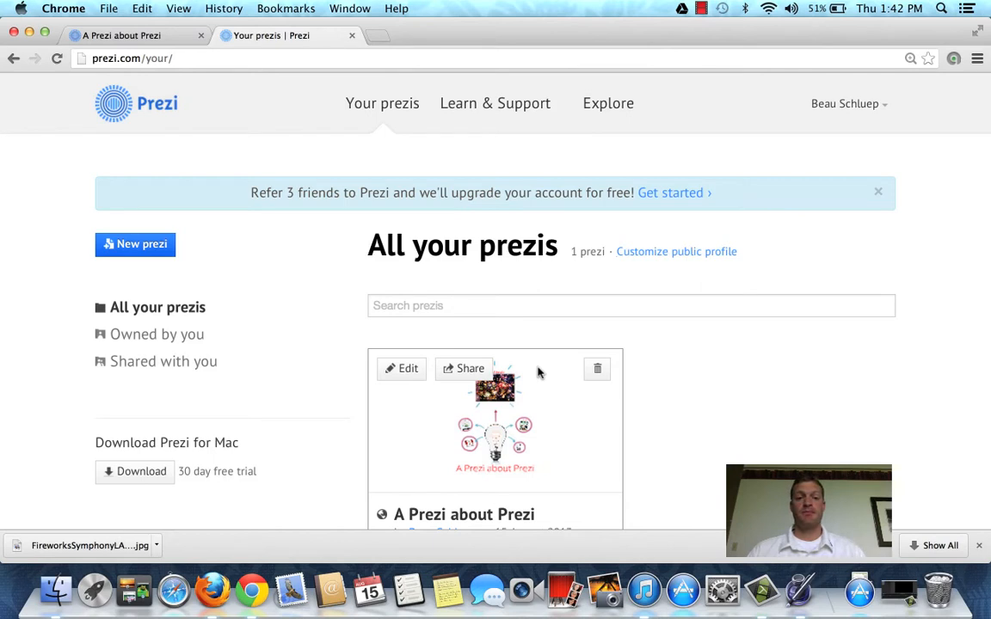
pyautogui.moveTo(134, 250)
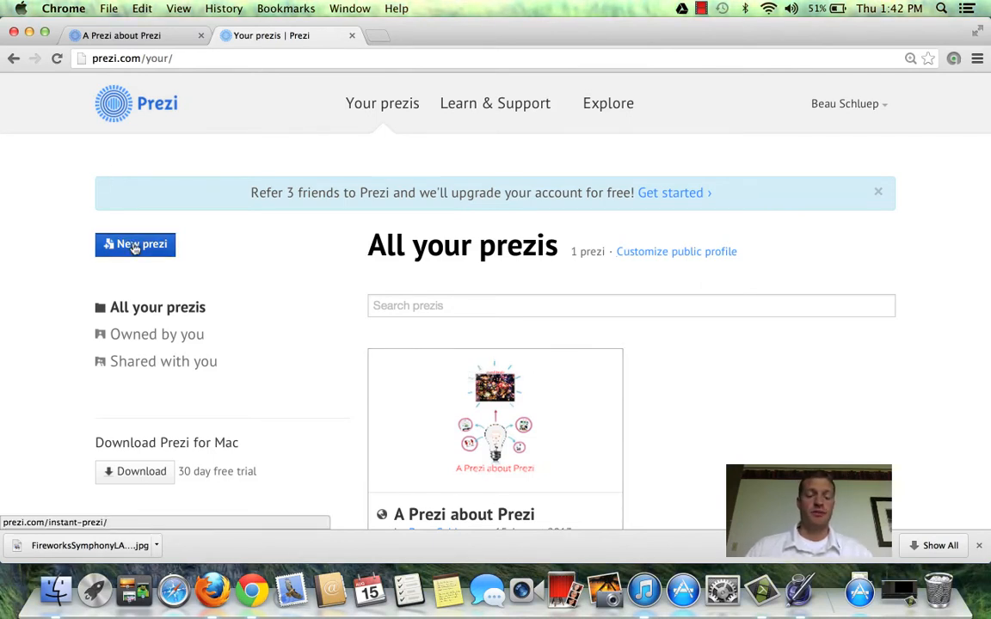
# - Start a new prezi so the template chooser appears
pyautogui.click(134, 244)
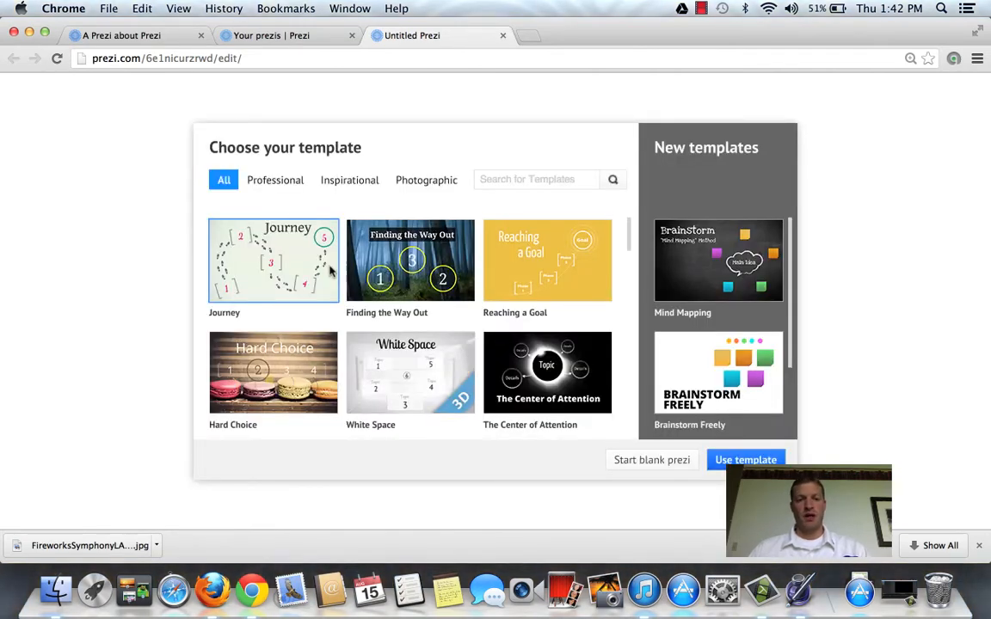
# - Browse the Professional, Inspirational, Photographic and All template lists looking for Tip of the Iceberg
pyautogui.click(276, 180)
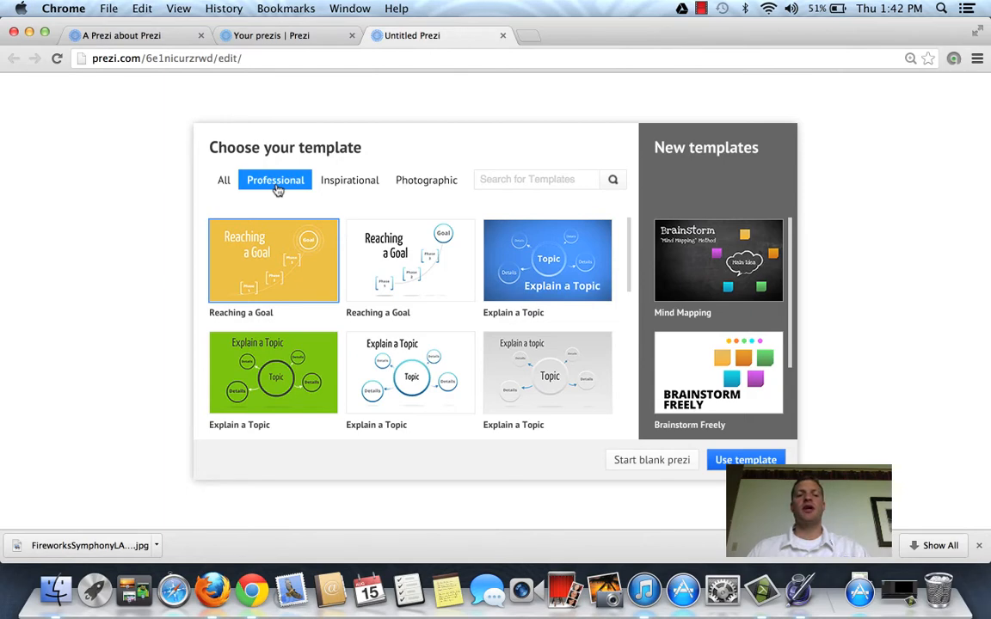
pyautogui.click(349, 181)
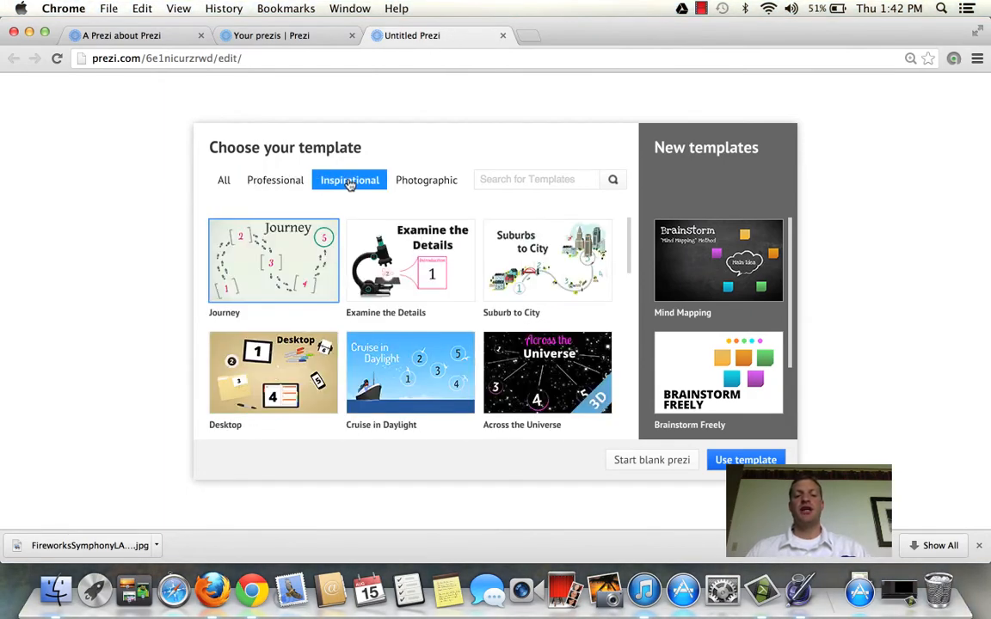
pyautogui.scroll(-3)
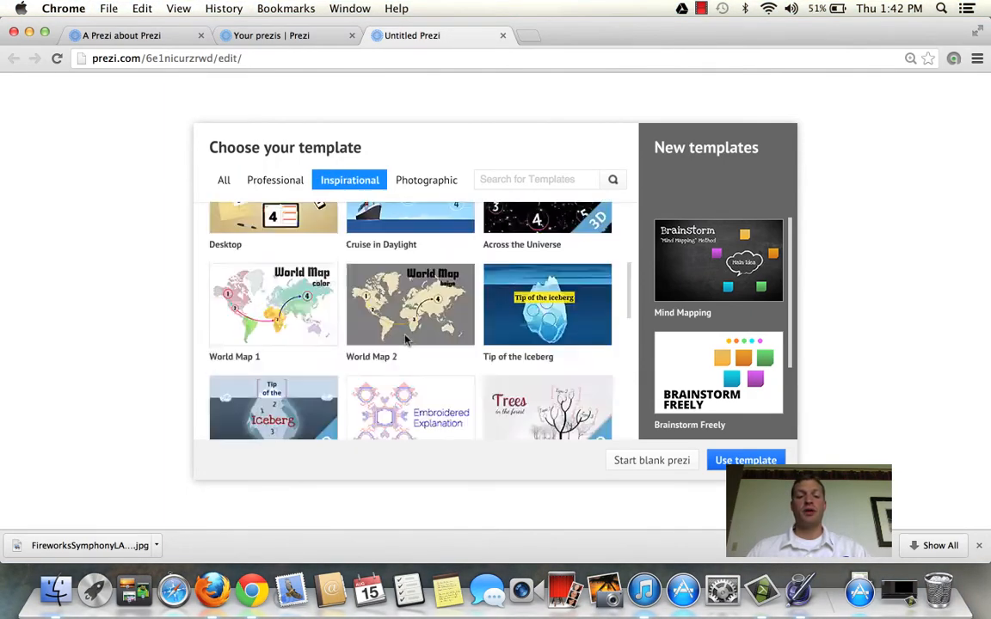
pyautogui.click(426, 180)
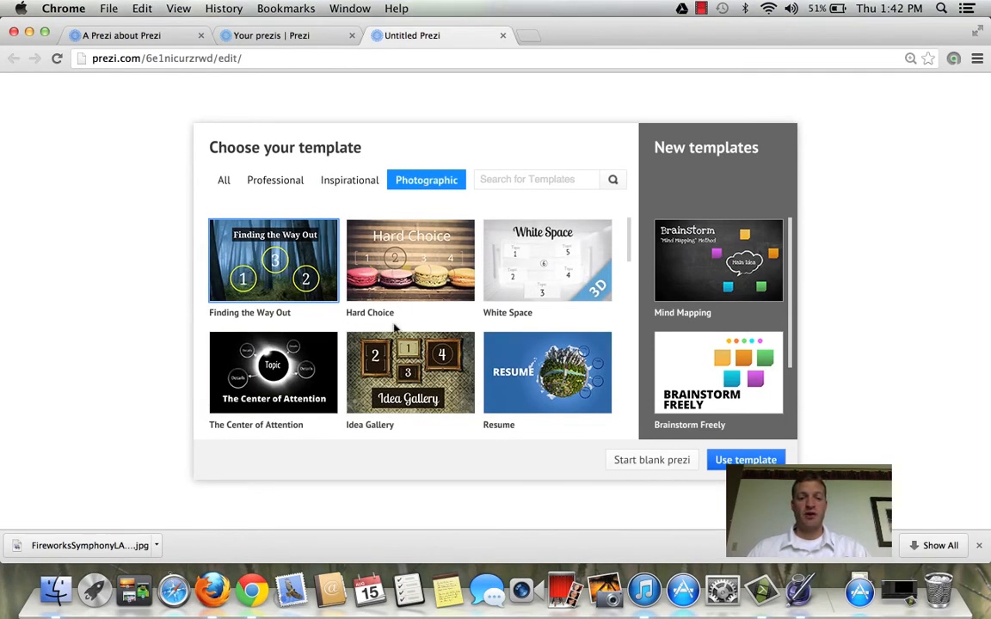
pyautogui.click(224, 180)
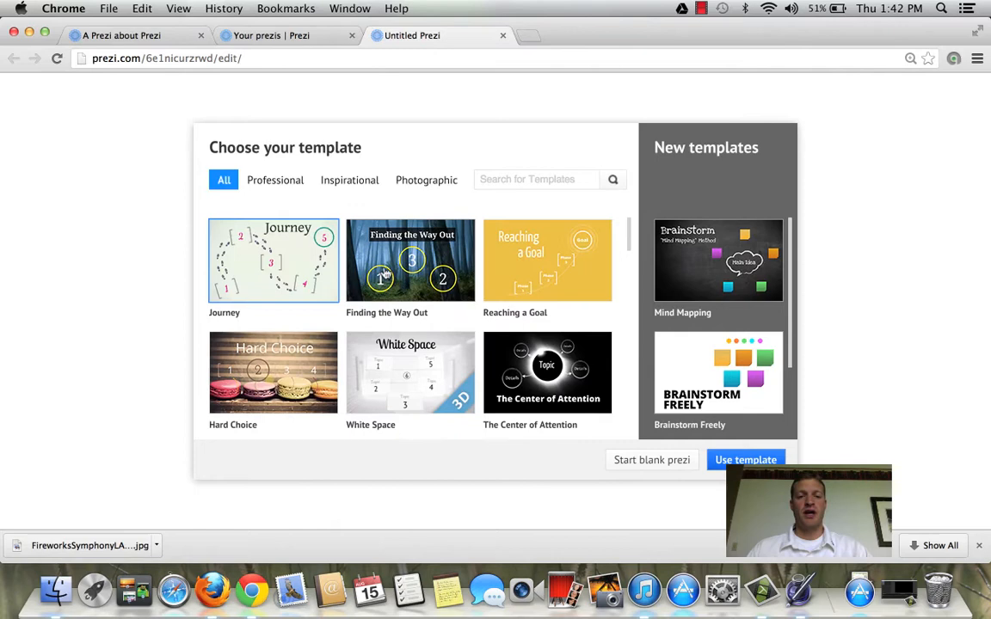
pyautogui.scroll(-3)
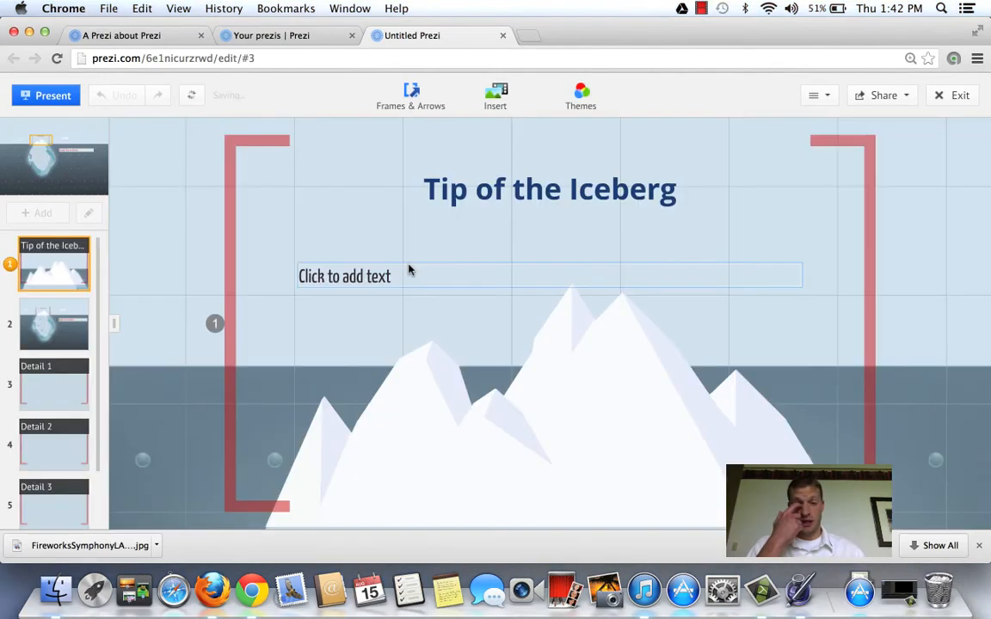
# - Move the iceberg overview to path step 1 and the Tip of the Iceberg title frame to step 2
pyautogui.click(547, 188)
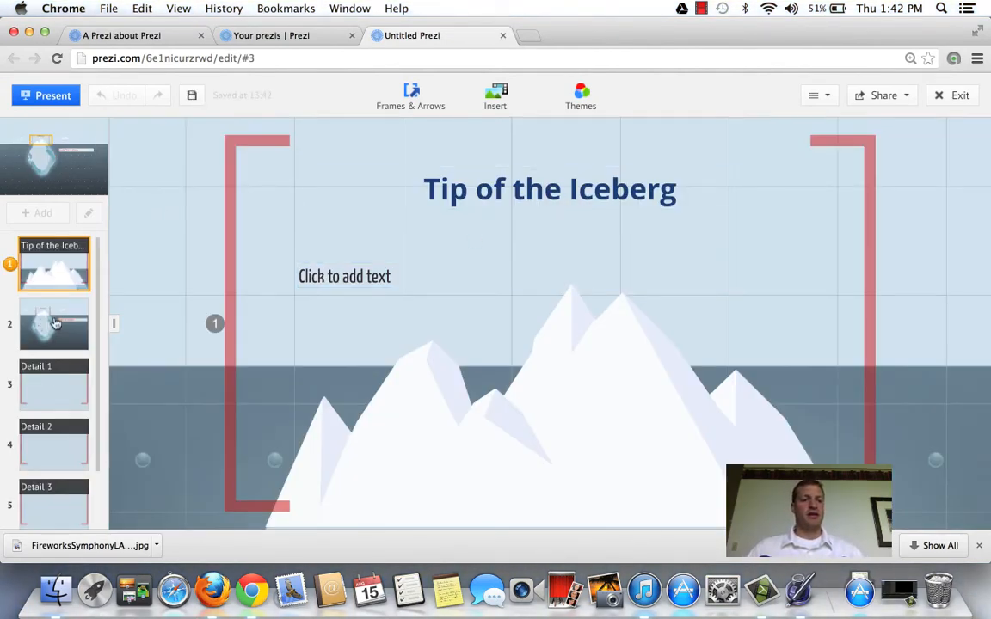
pyautogui.click(53, 323)
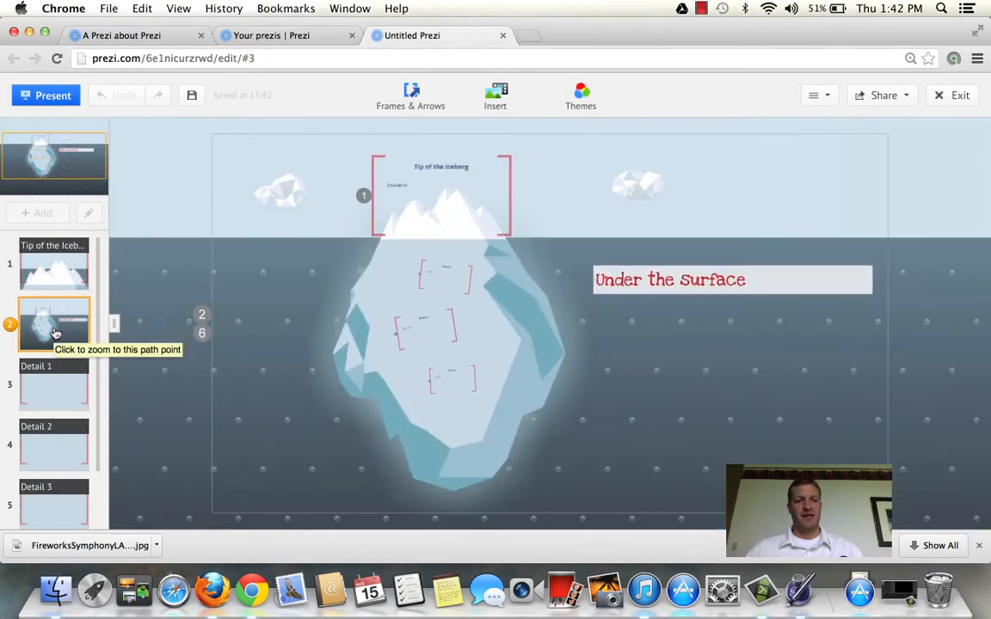
pyautogui.moveTo(41, 331)
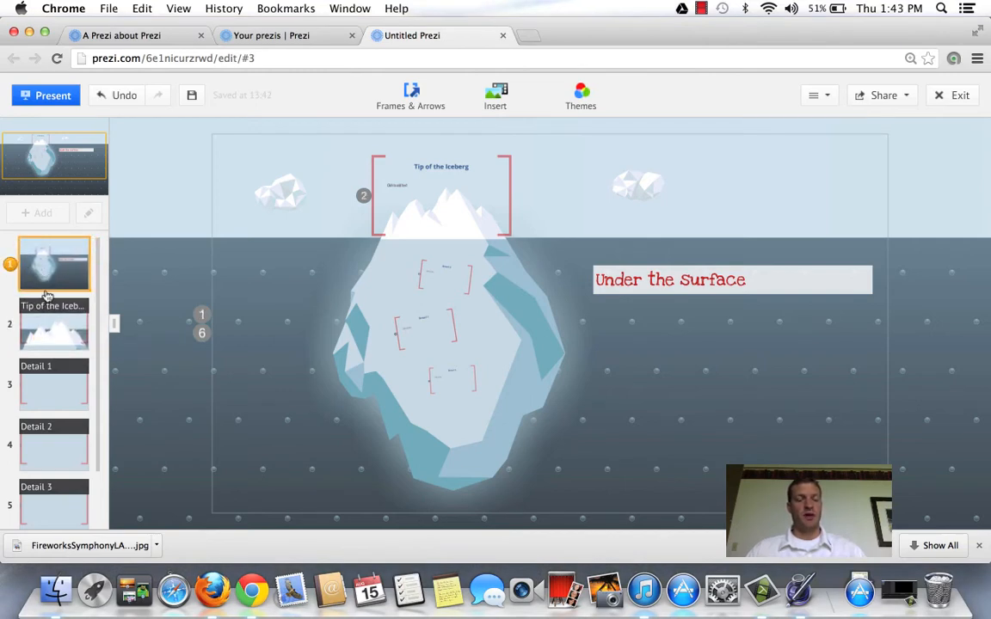
pyautogui.moveTo(48, 324)
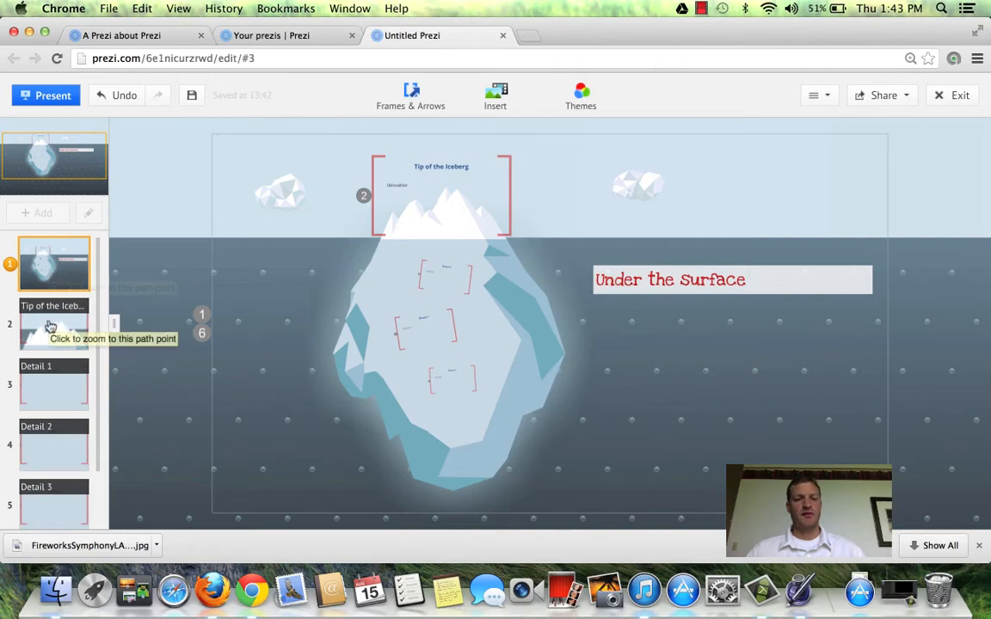
pyautogui.click(53, 332)
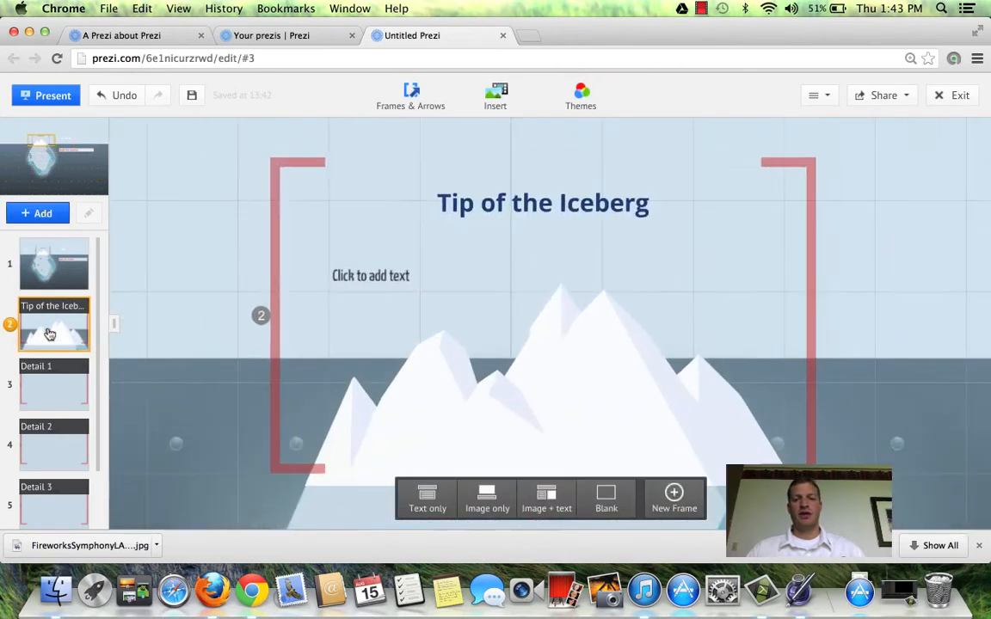
# - Extend the title to read "Tip of the Iceberg of Prezi"
pyautogui.click(542, 203)
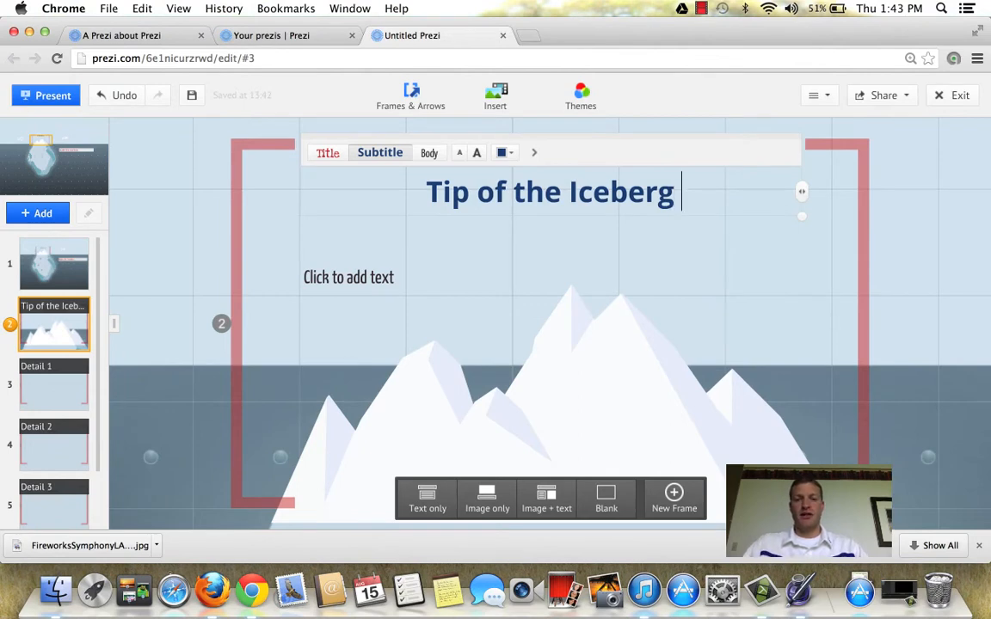
pyautogui.write('of Prezi')
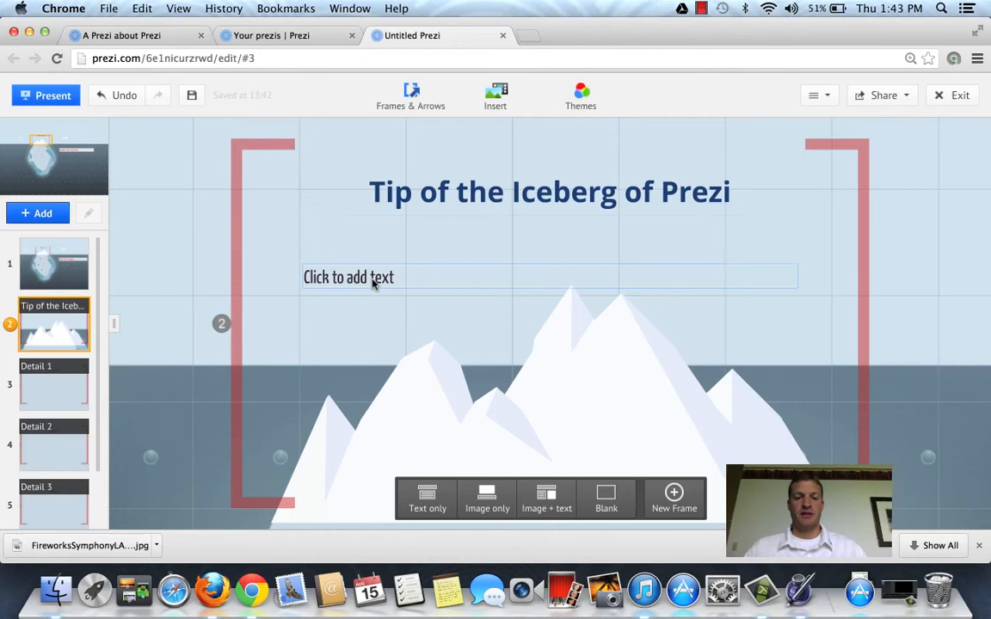
pyautogui.click(351, 277)
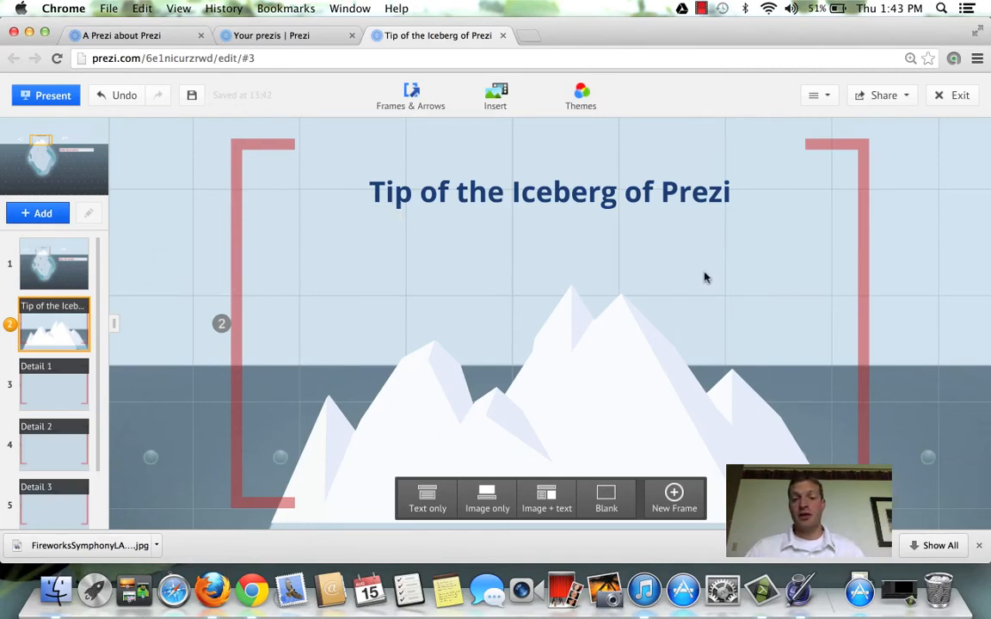
# - Bring up the Insert Image window from the Insert menu
pyautogui.click(494, 95)
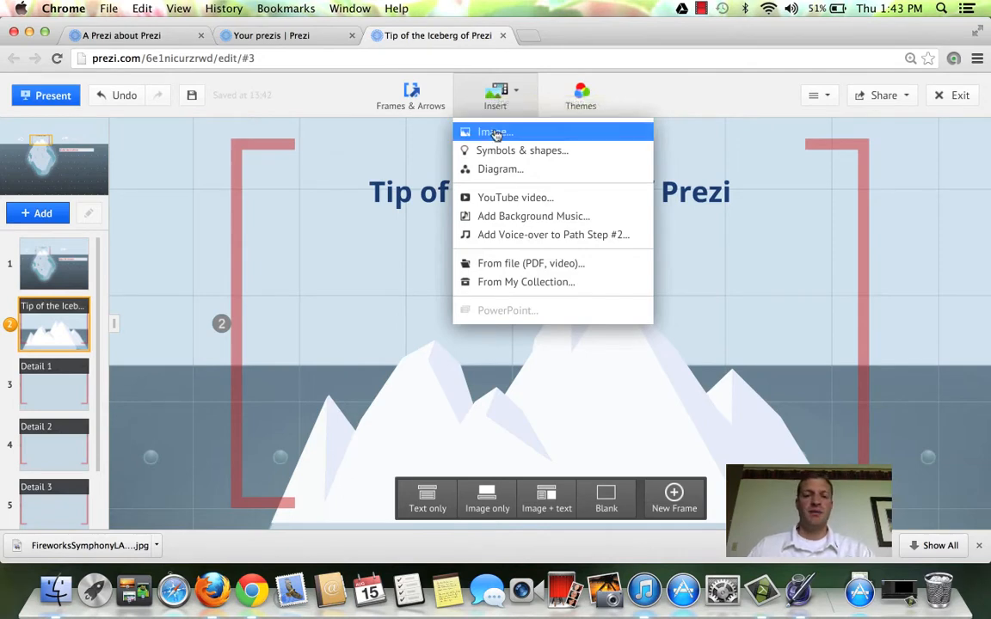
pyautogui.moveTo(534, 217)
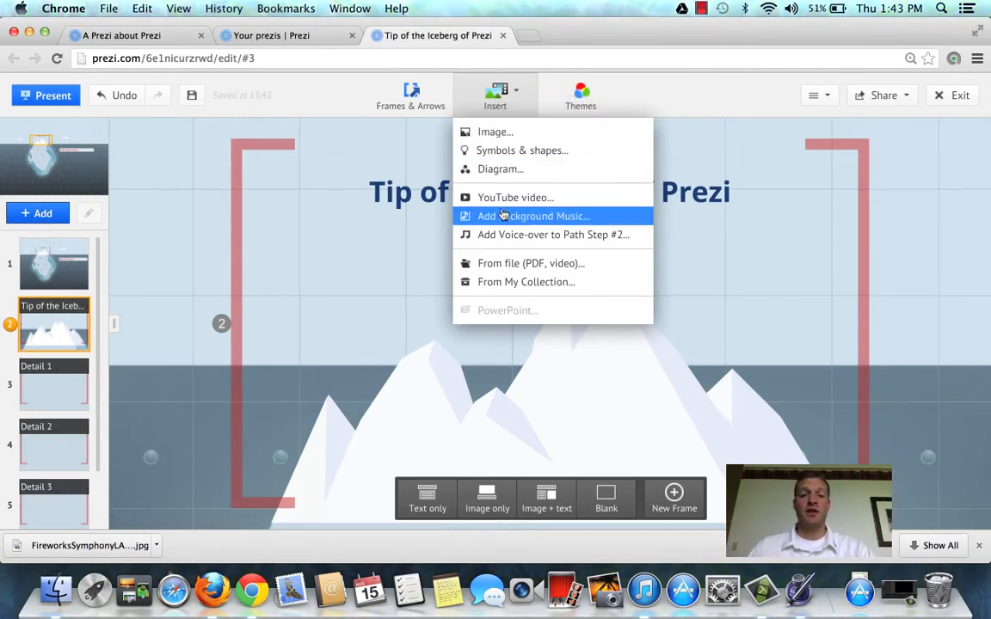
pyautogui.moveTo(508, 263)
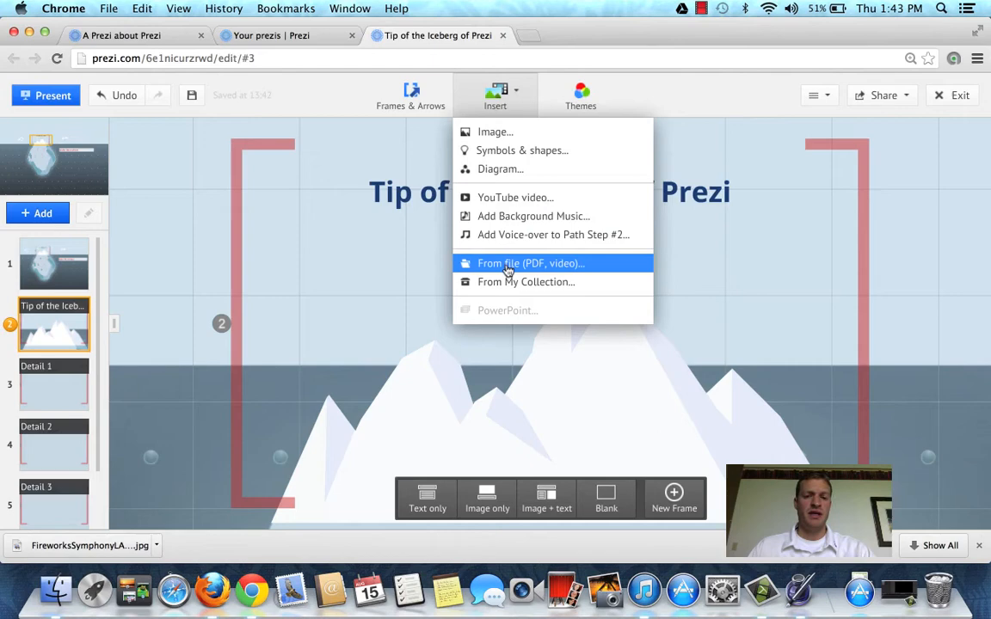
pyautogui.moveTo(499, 316)
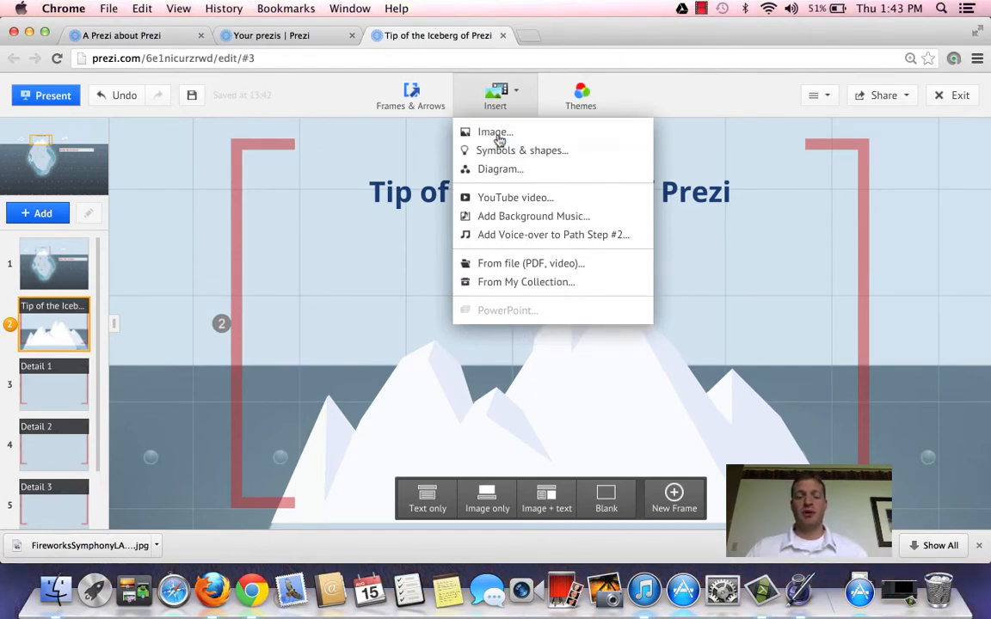
pyautogui.click(494, 131)
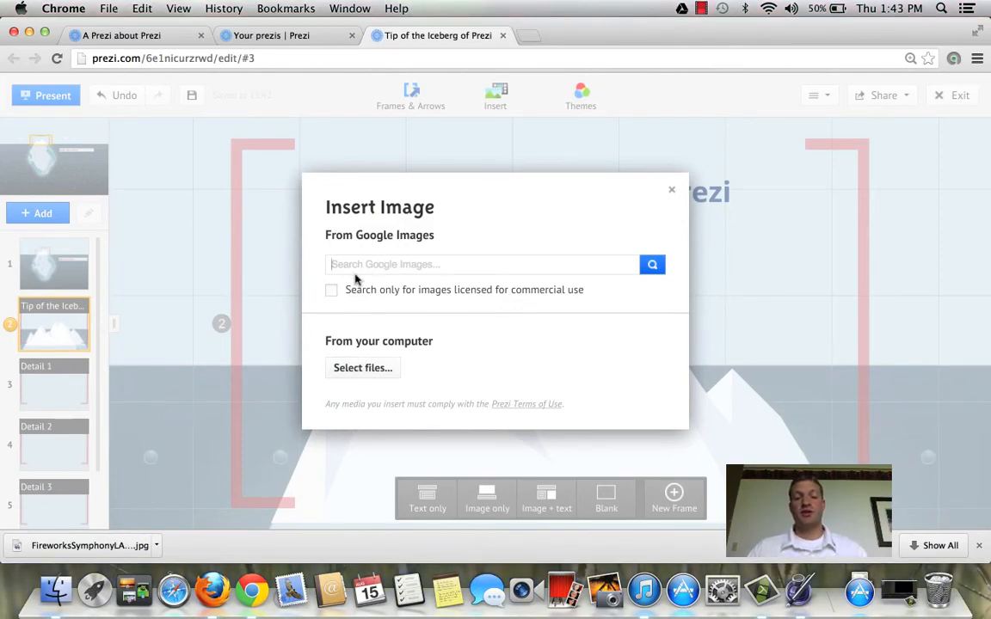
# - Search commercially licensed Google images for "Crowd App" to find the applause photo
pyautogui.click(330, 289)
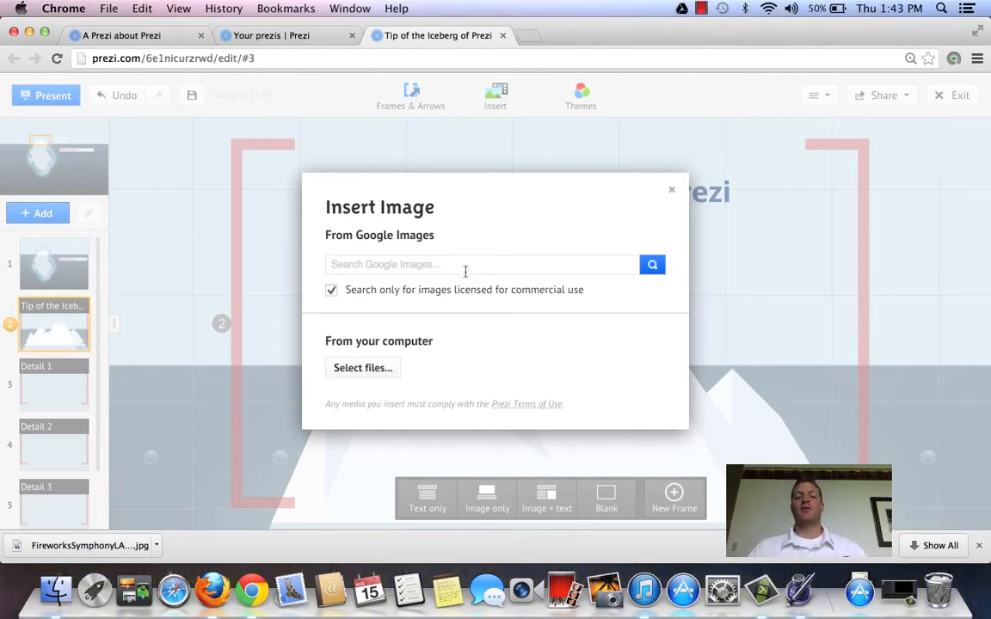
pyautogui.write('C')
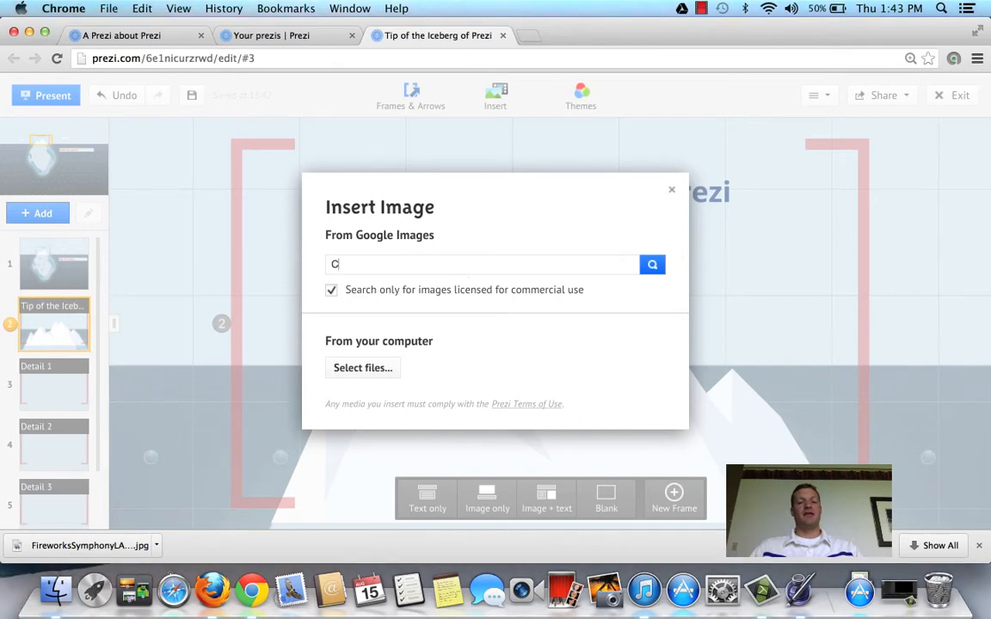
pyautogui.write('rowd App')
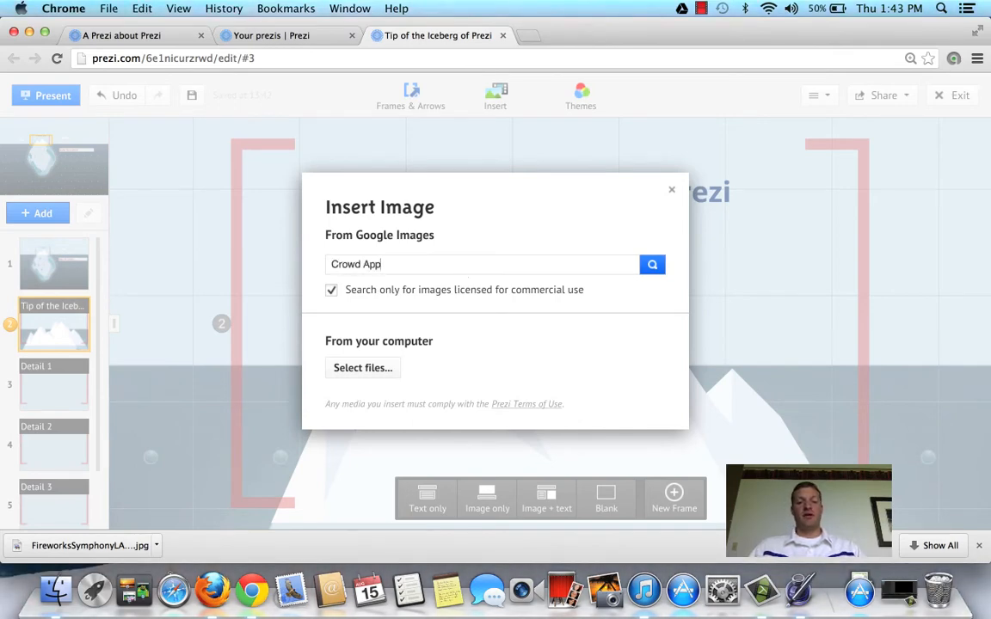
pyautogui.click(651, 265)
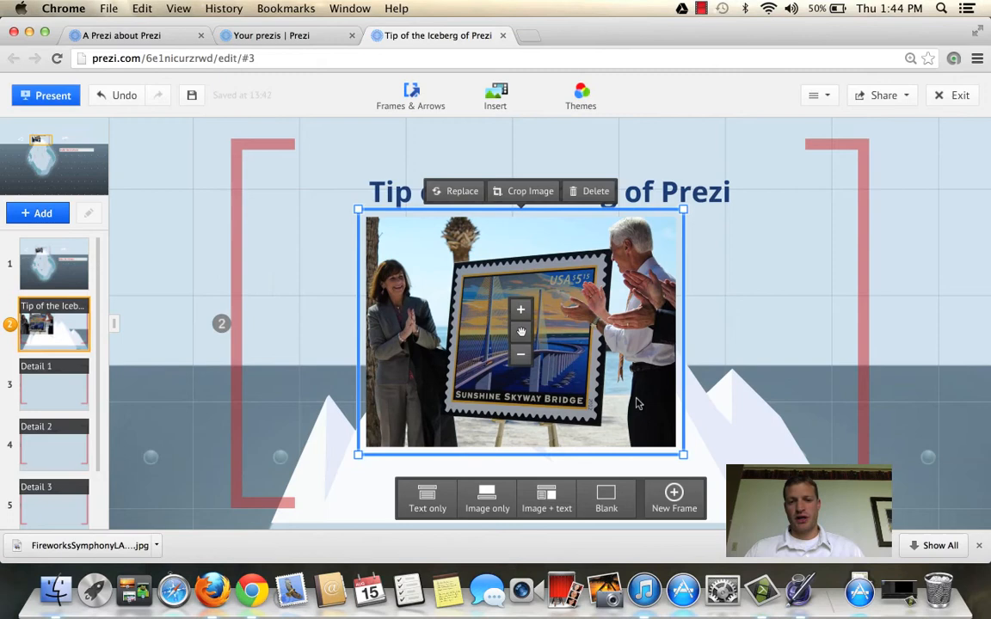
# - Resize the applause photo to sit beneath the title without covering it
pyautogui.moveTo(681, 454); pyautogui.dragTo(613, 403)
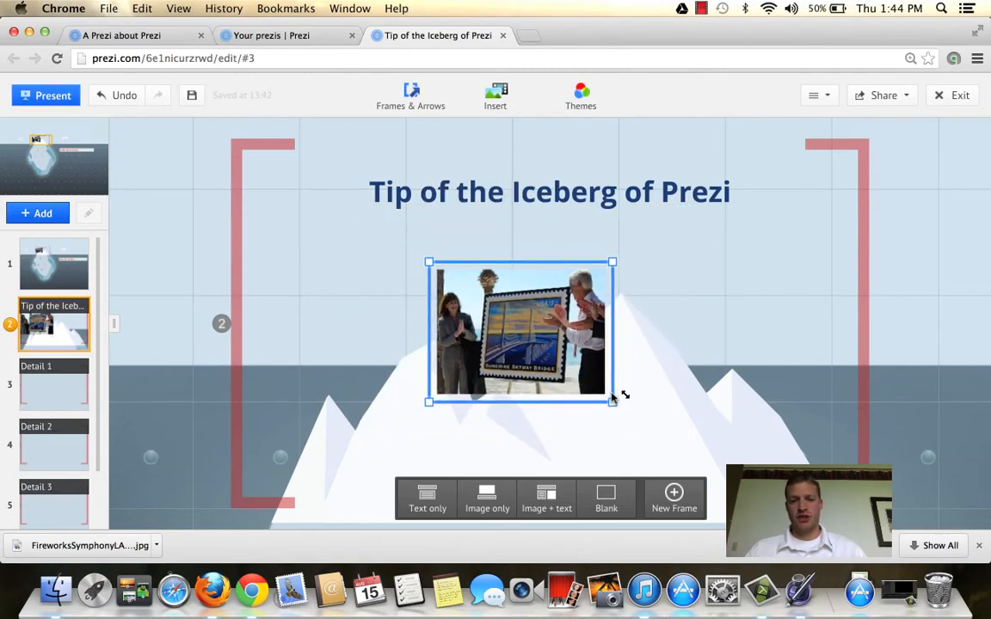
pyautogui.moveTo(611, 401); pyautogui.dragTo(665, 415)
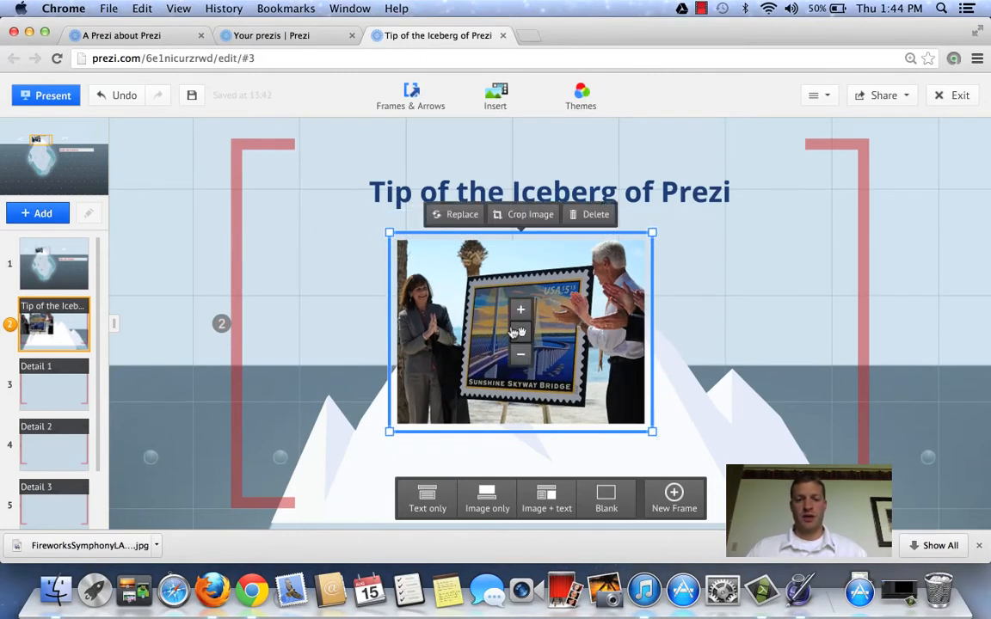
pyautogui.click(712, 372)
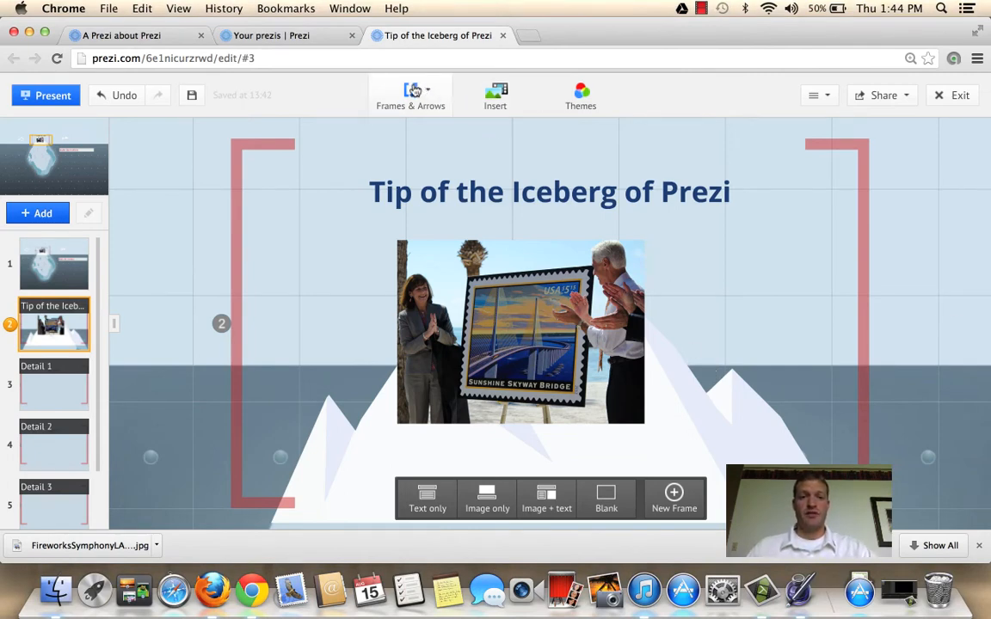
# - Show the Frames & Arrows drawing choices for an invisible frame
pyautogui.click(409, 95)
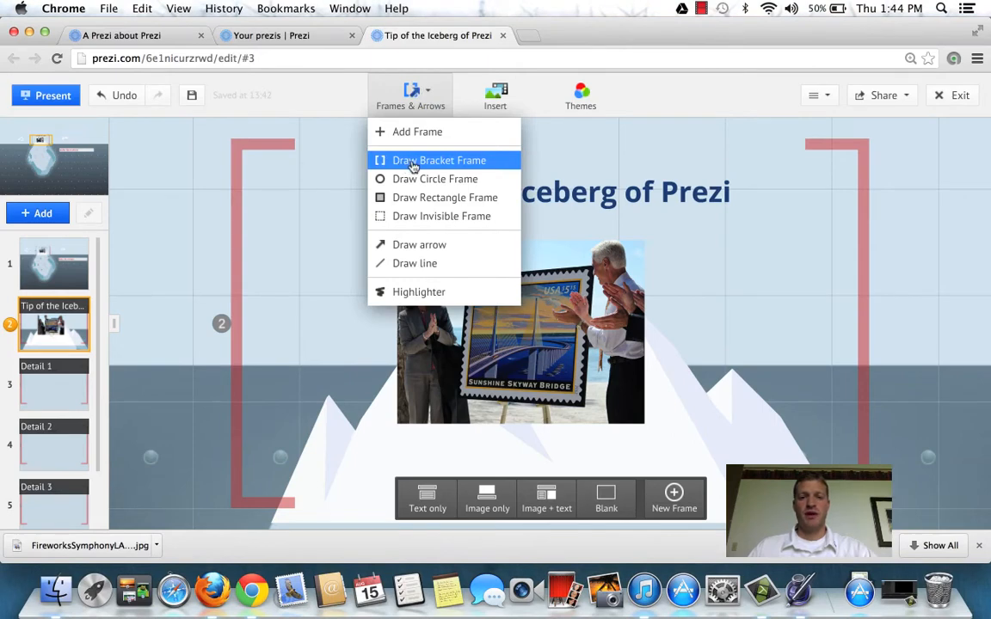
pyautogui.moveTo(423, 216)
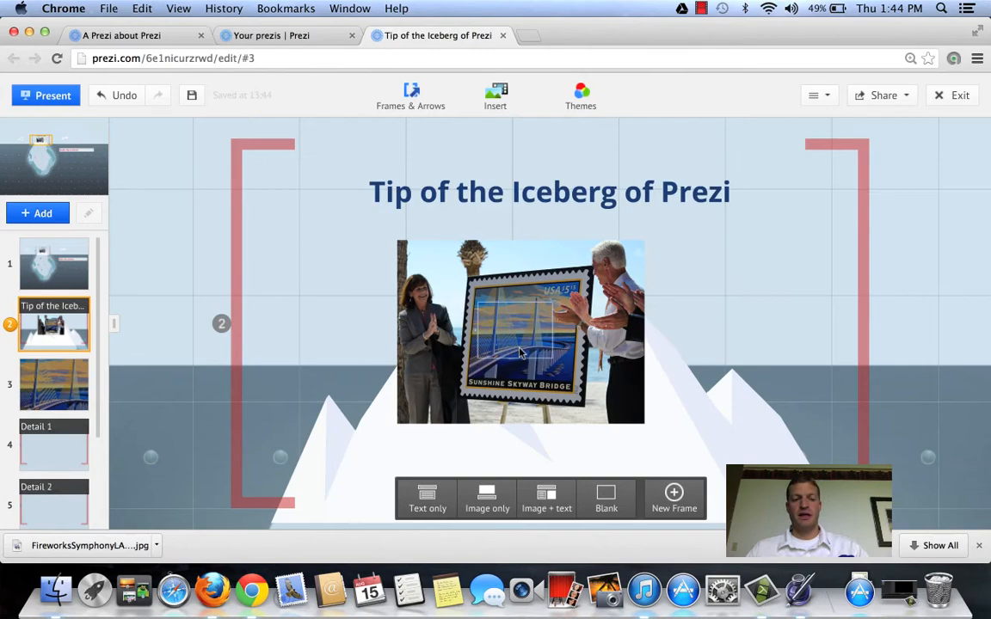
pyautogui.moveTo(55, 395)
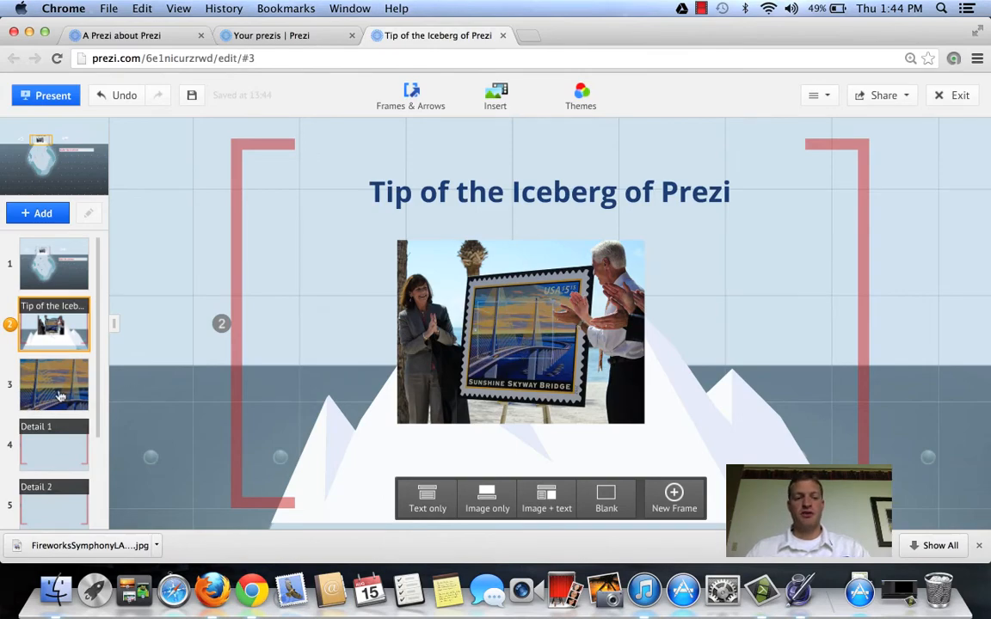
# - Zoom into the hidden stamp frame and add the text "Add More Text"
pyautogui.click(53, 388)
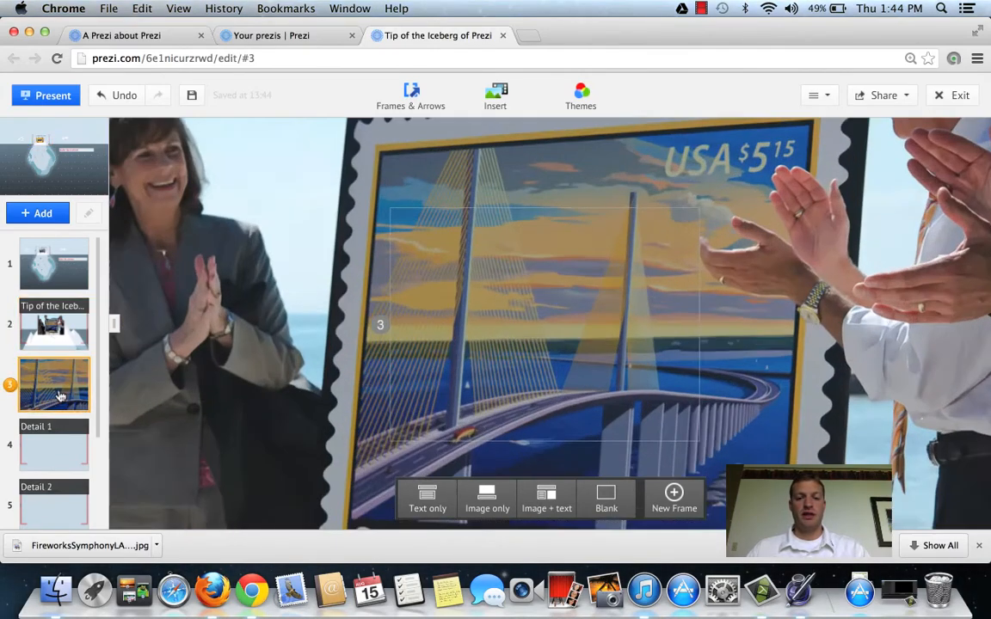
pyautogui.click(53, 325)
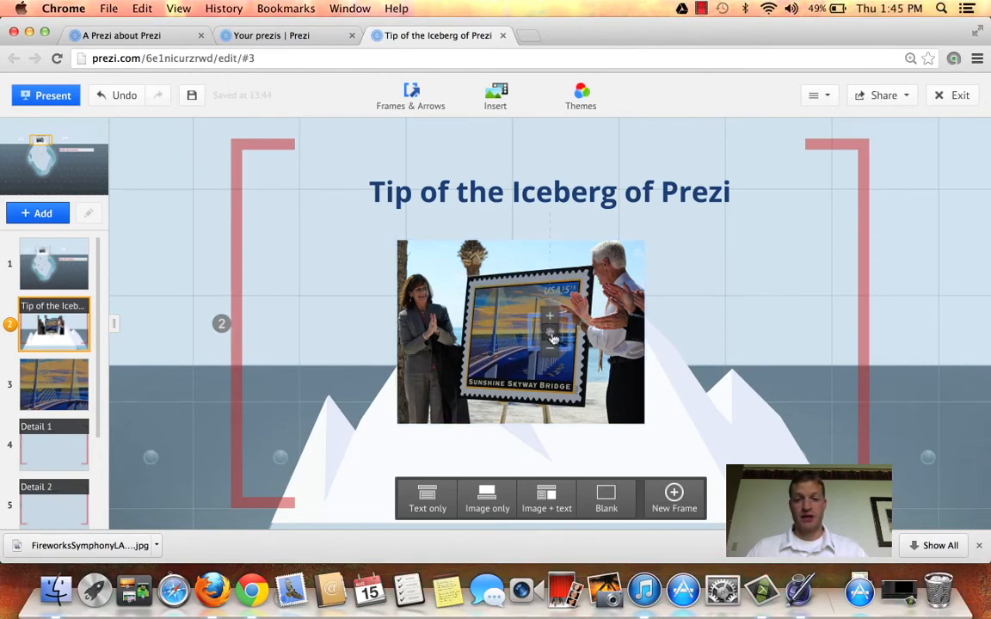
pyautogui.click(551, 336)
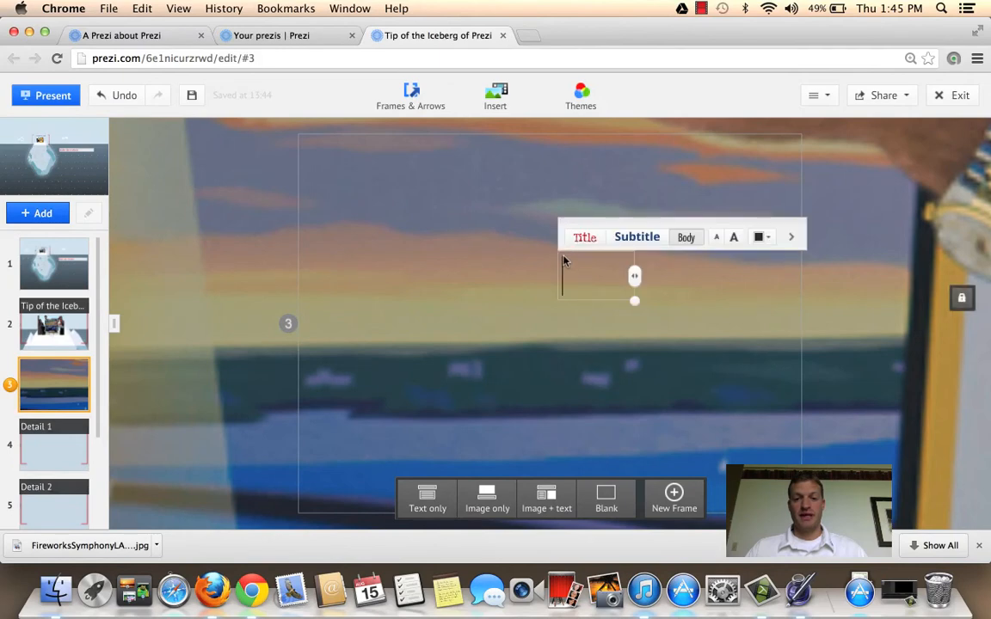
pyautogui.write('Add More TExt')
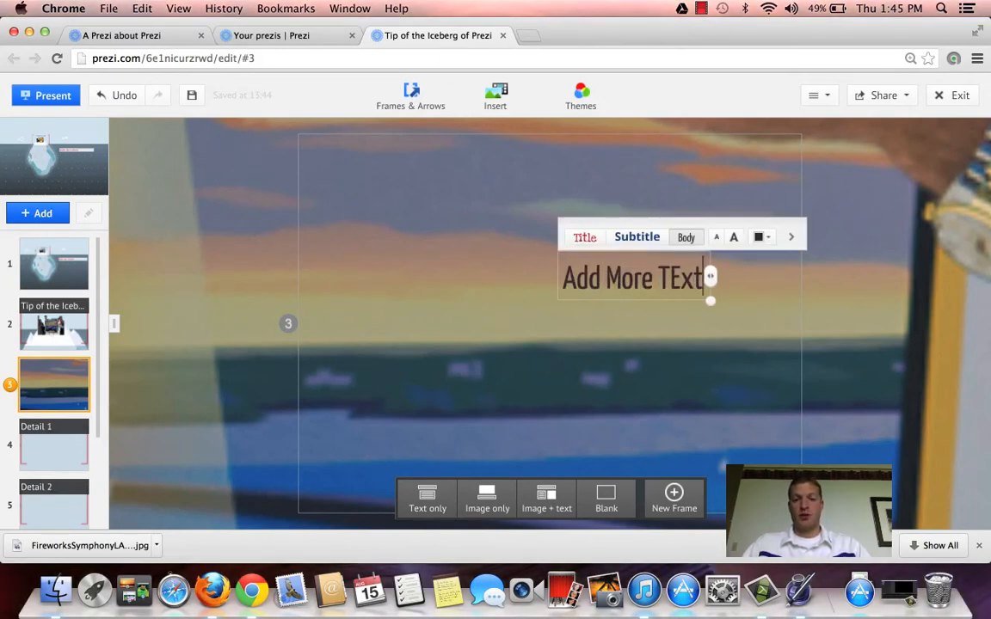
pyautogui.write('Text')
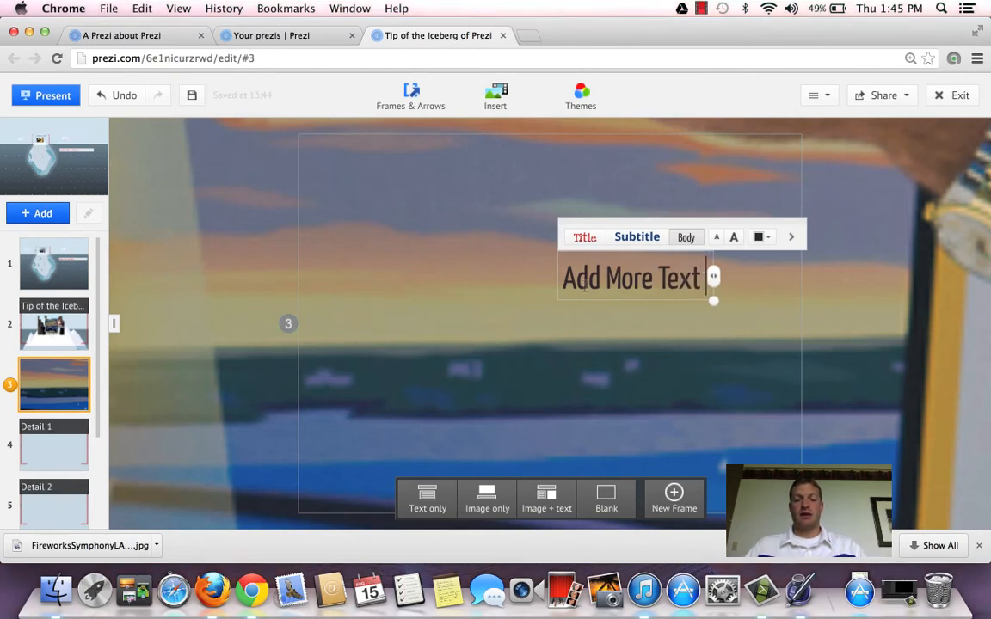
pyautogui.moveTo(496, 274)
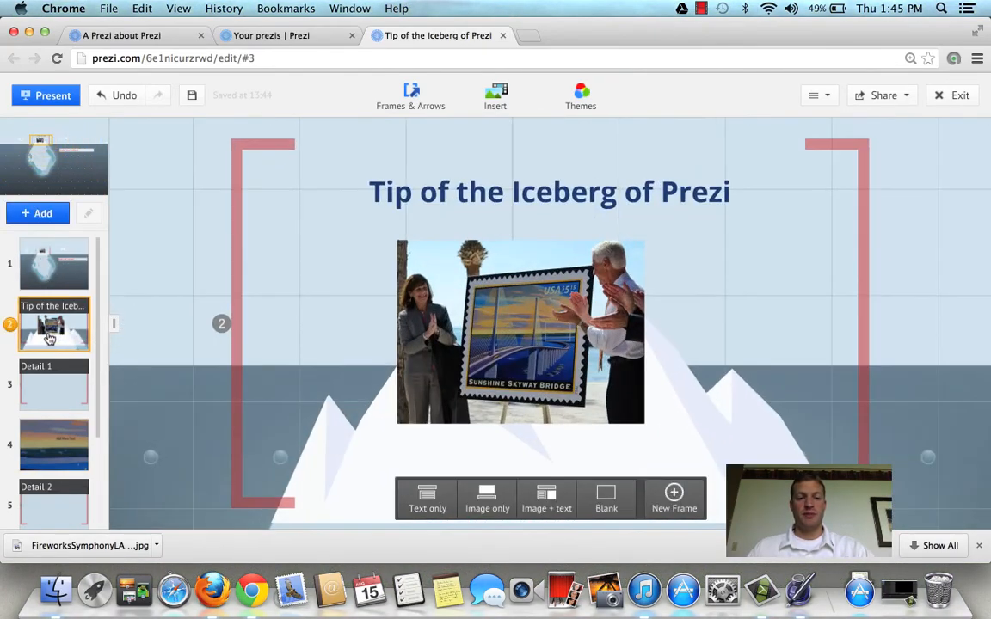
# - Step through Detail 1 and the hidden text frame, then return to the whole-iceberg overview
pyautogui.click(51, 397)
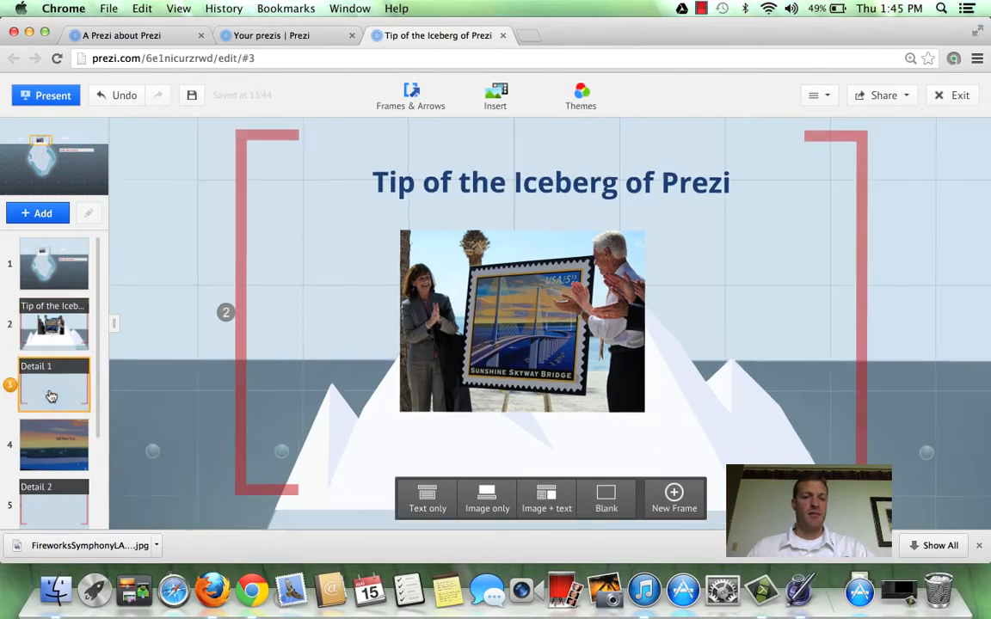
pyautogui.click(50, 394)
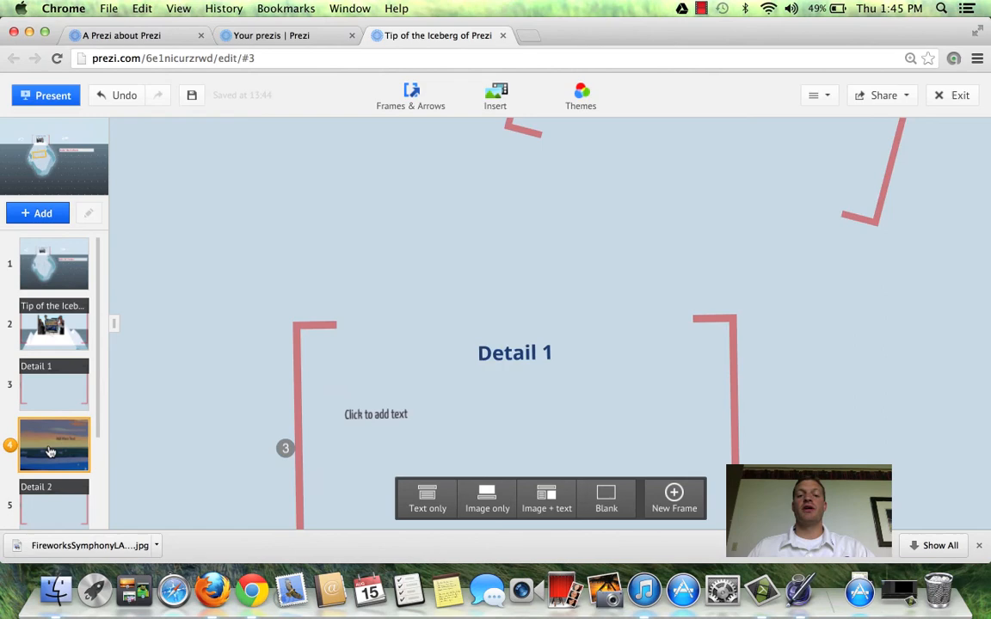
pyautogui.click(48, 451)
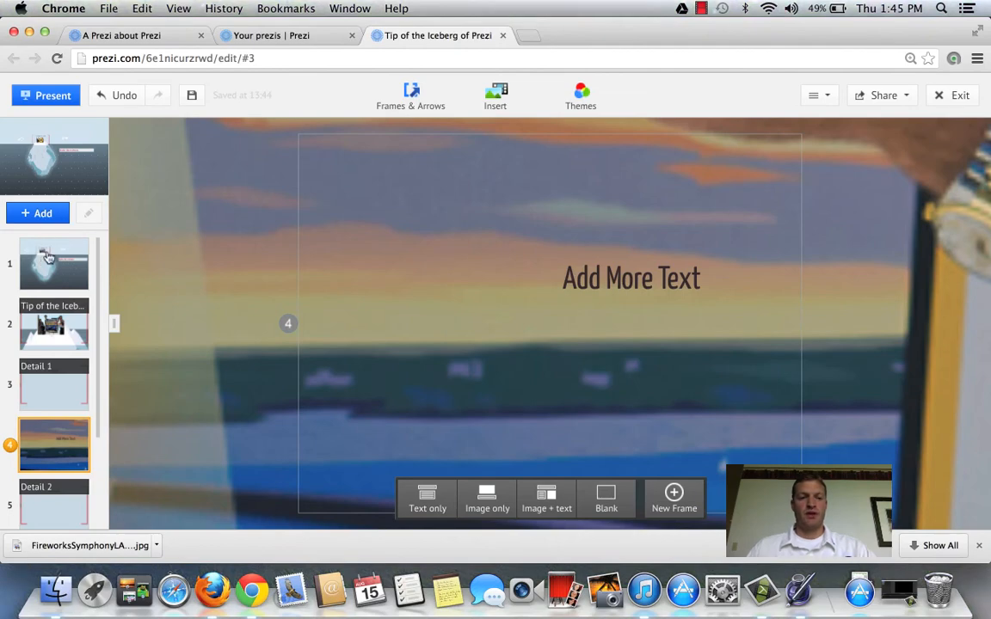
pyautogui.click(53, 265)
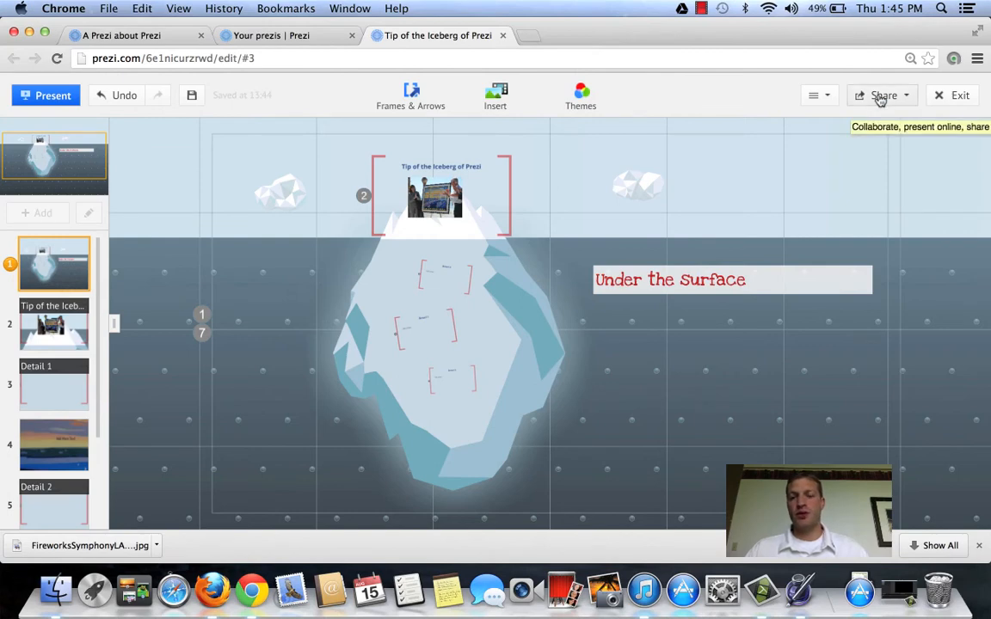
# - Show the Share menu listing sharing, presenting online and download options for the prezi
pyautogui.click(877, 95)
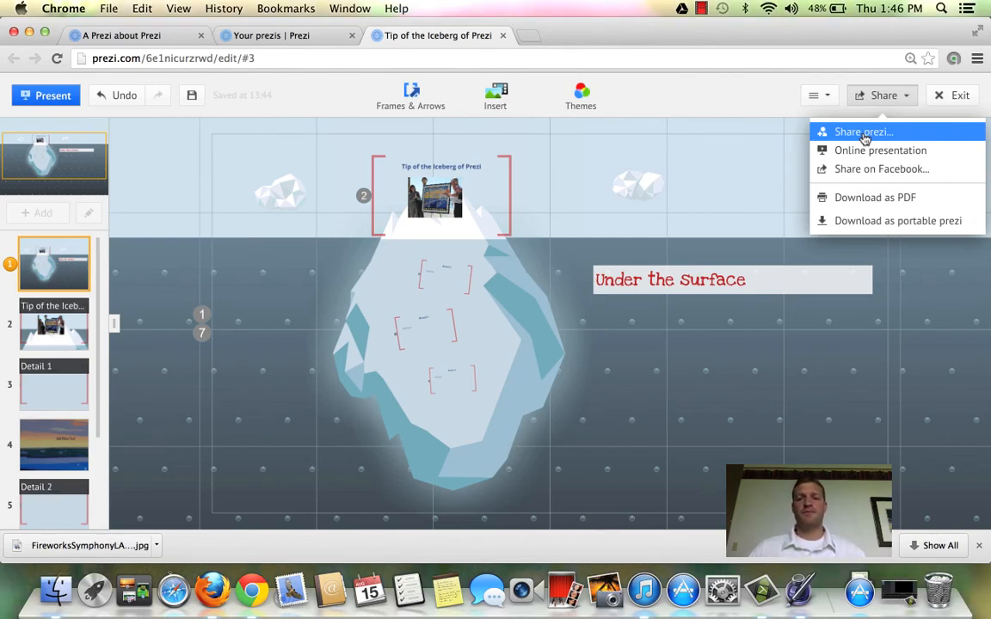
pyautogui.moveTo(821, 170)
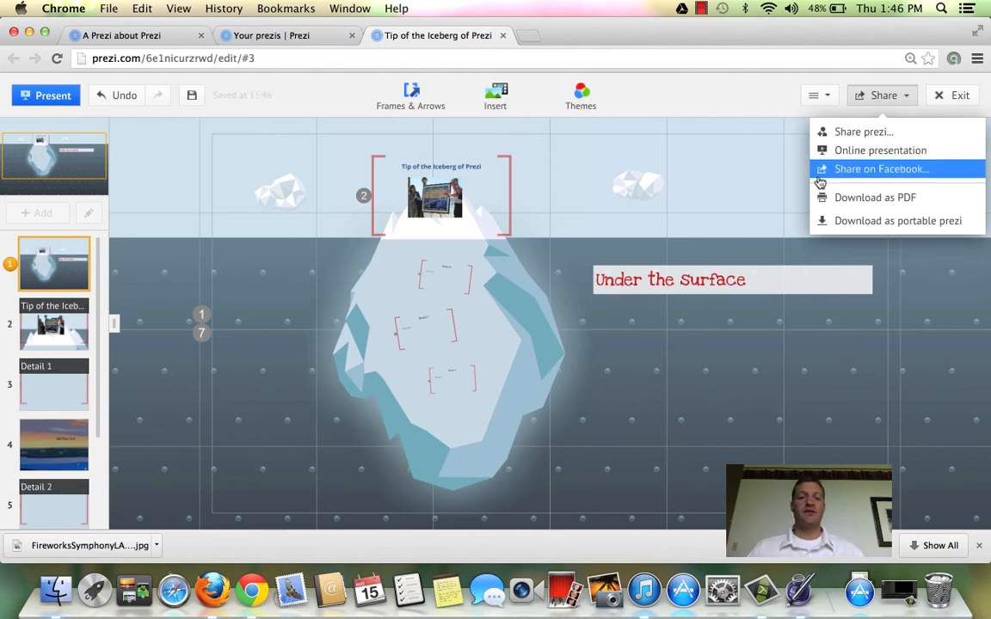
pyautogui.moveTo(613, 188)
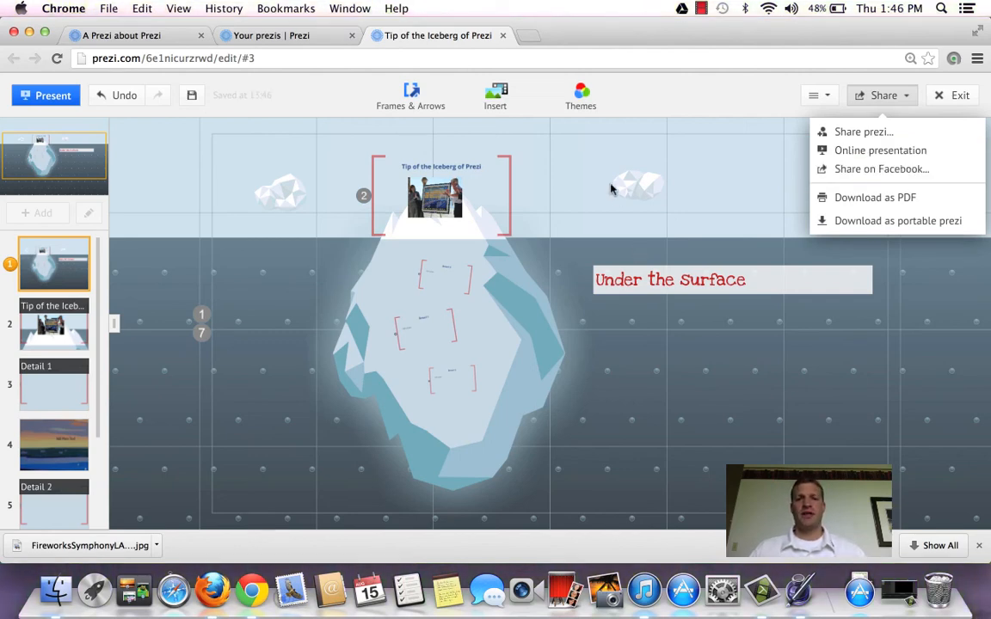